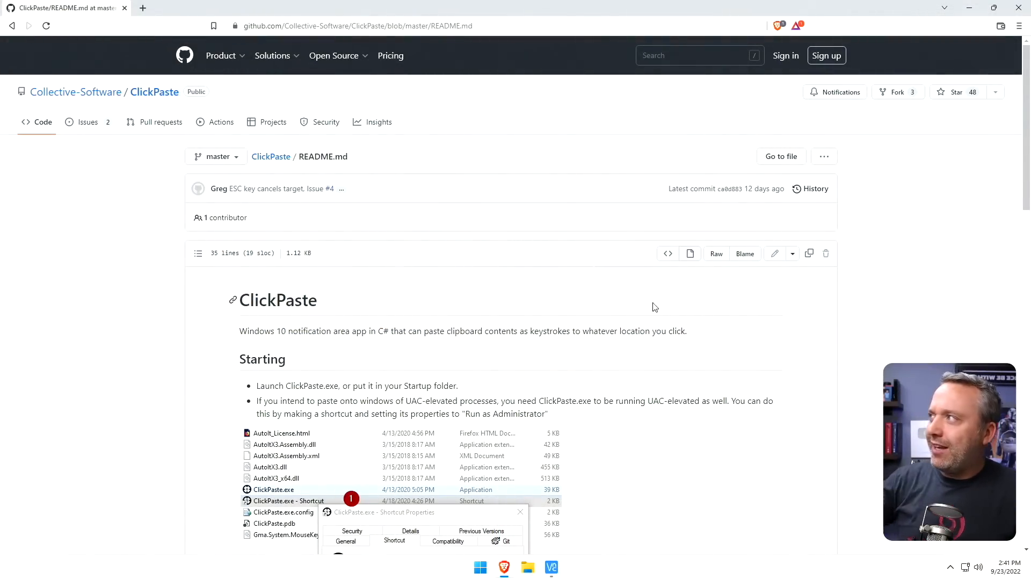
pyautogui.moveTo(606, 277)
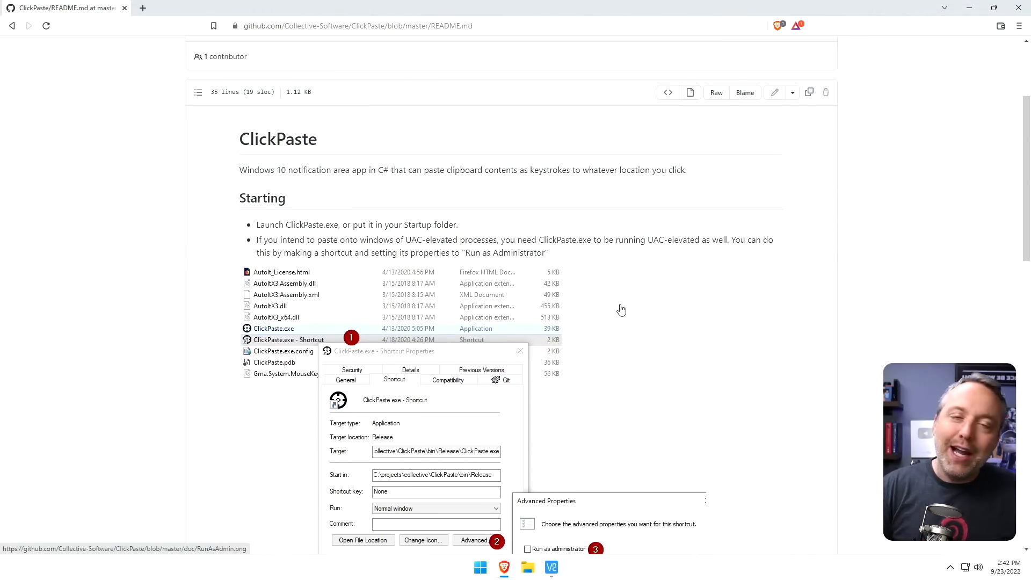
pyautogui.moveTo(617, 305)
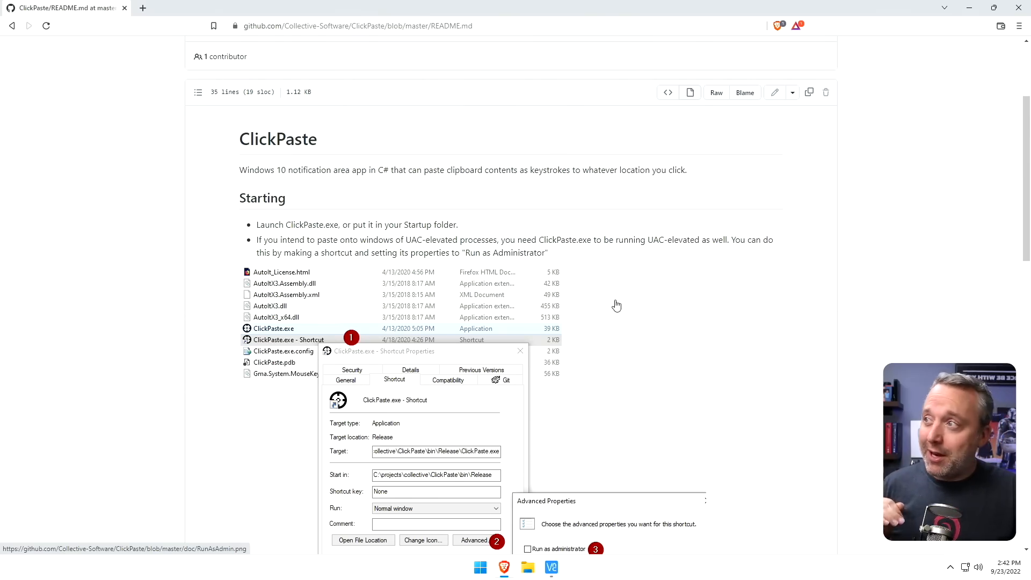
pyautogui.moveTo(611, 306)
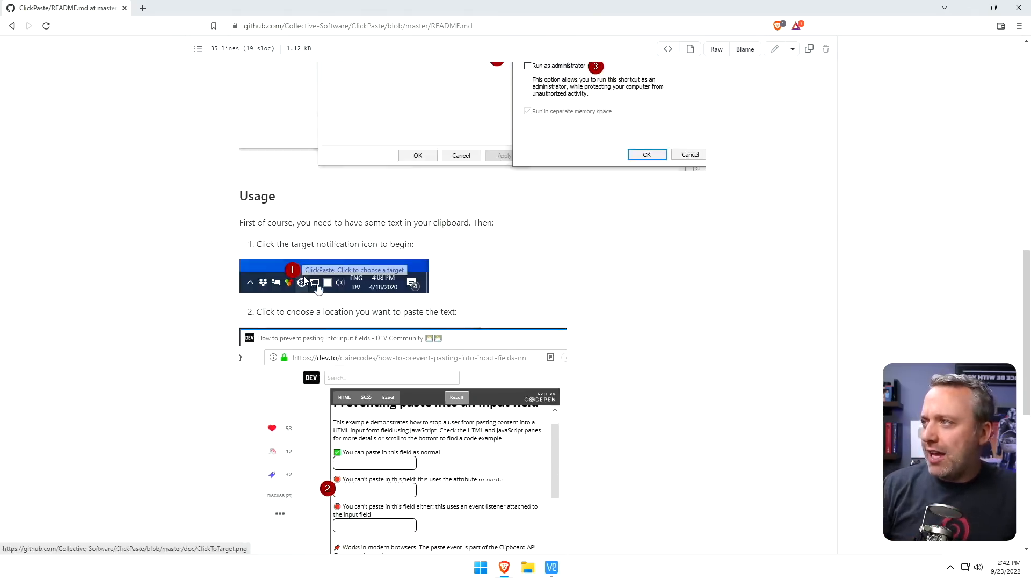
# Read the README Usage section and return to the ClickPaste repository home page
pyautogui.scroll(-3)
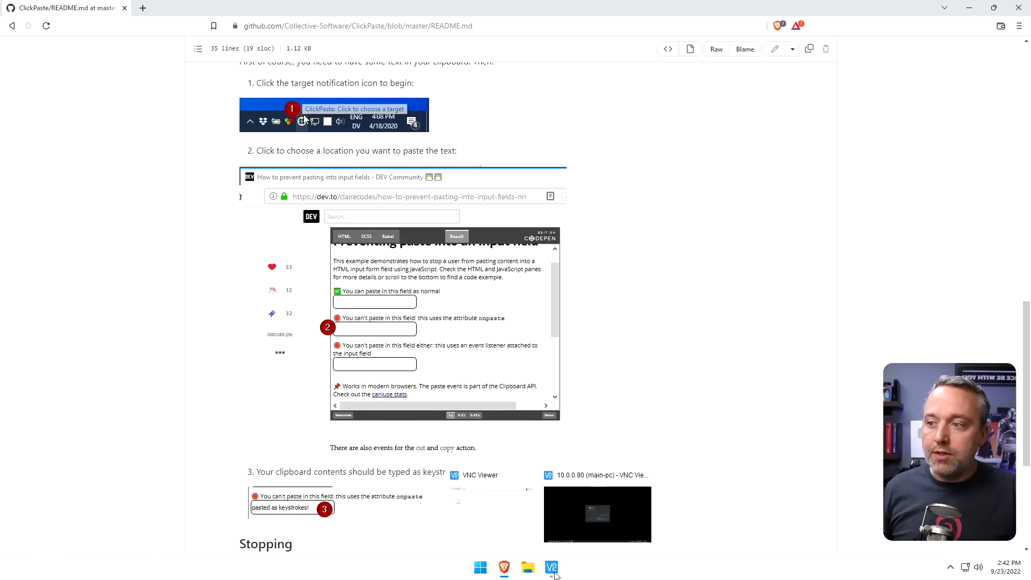
pyautogui.click(551, 567)
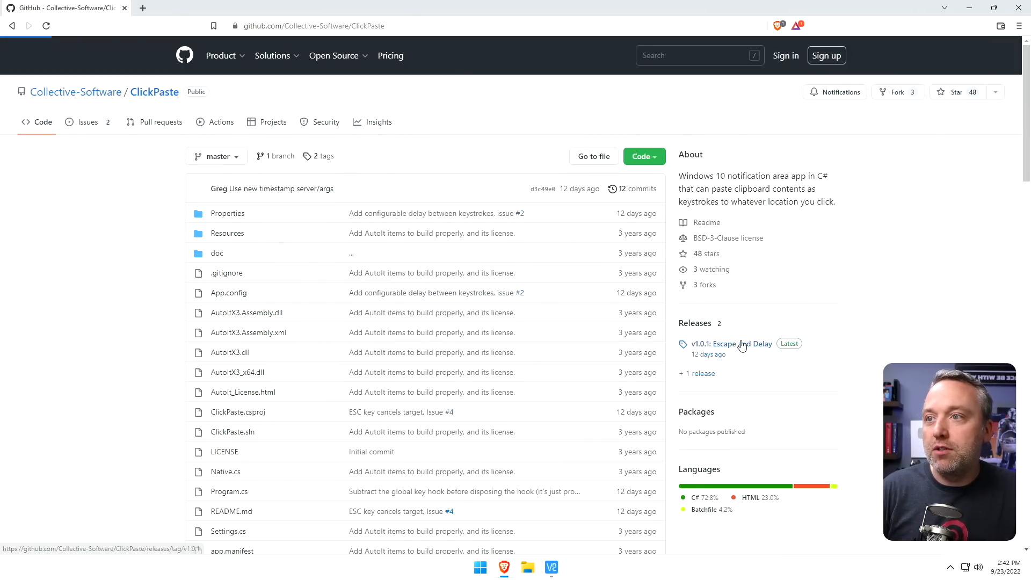
# Download ClickPaste_v1.0.1.zip from the v1.0.1 release into Downloads
pyautogui.click(731, 343)
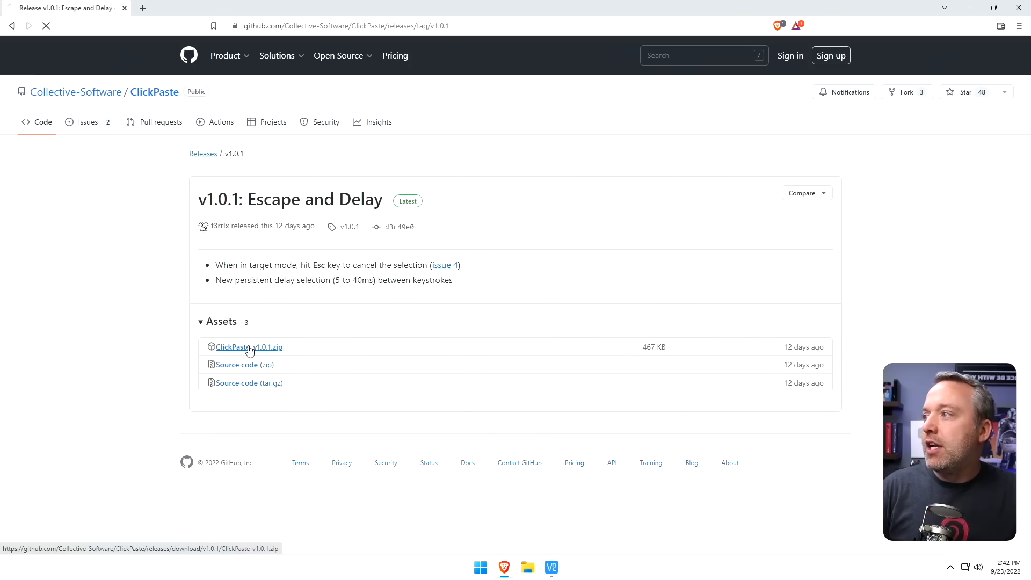
pyautogui.click(248, 347)
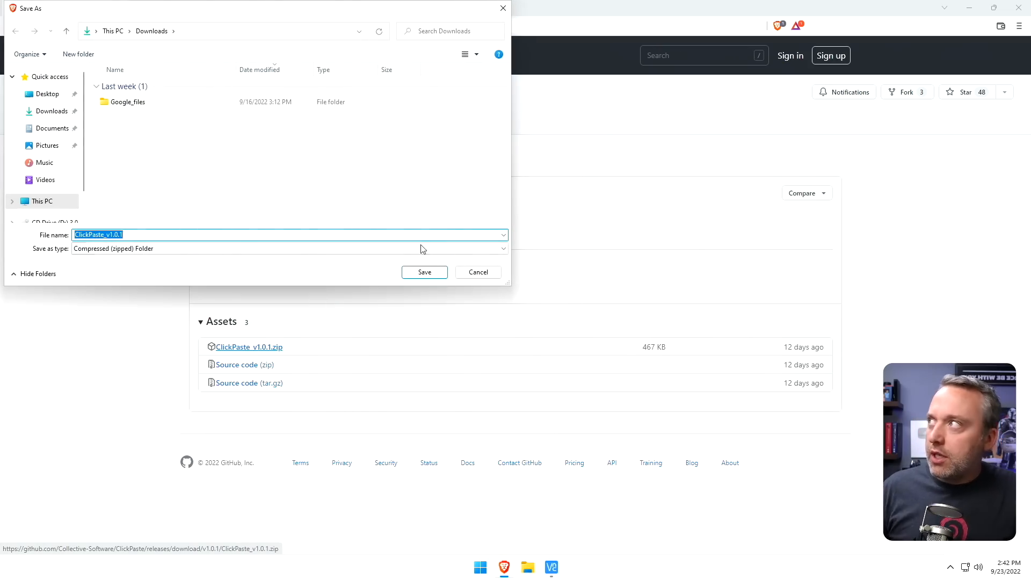
pyautogui.click(424, 271)
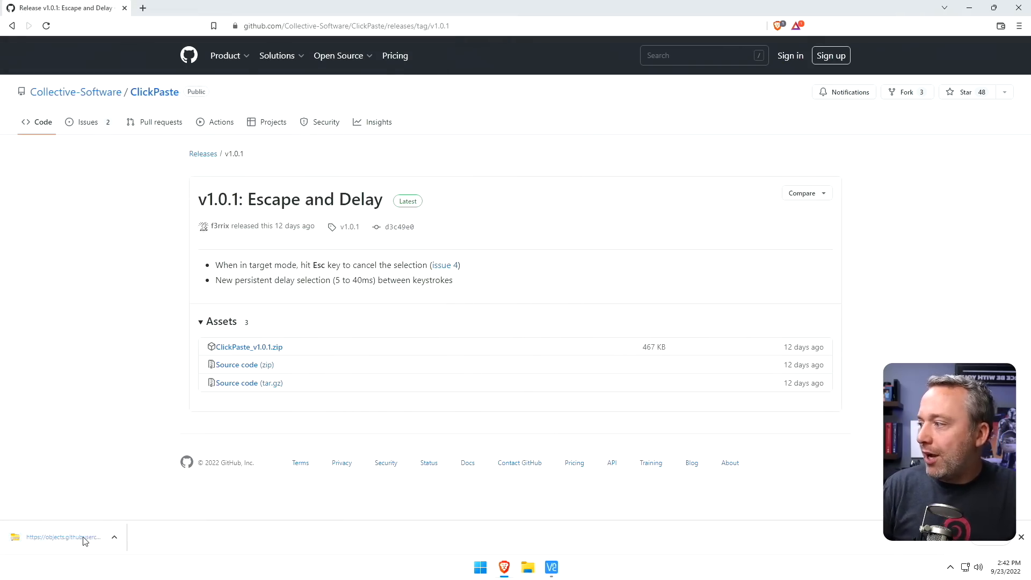
# Extract all contents of the downloaded zip into the Downloads folder
pyautogui.click(62, 537)
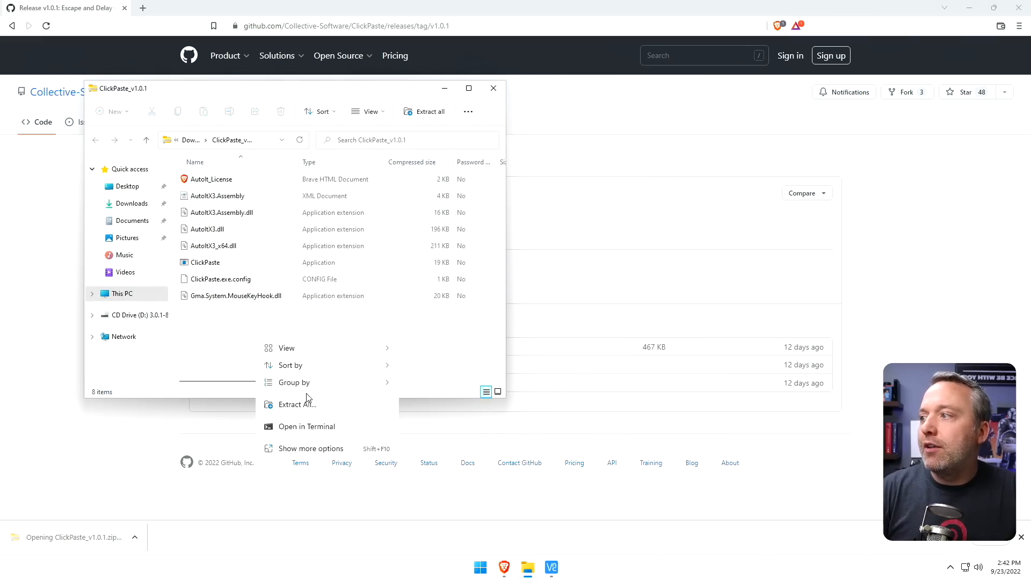
pyautogui.click(295, 404)
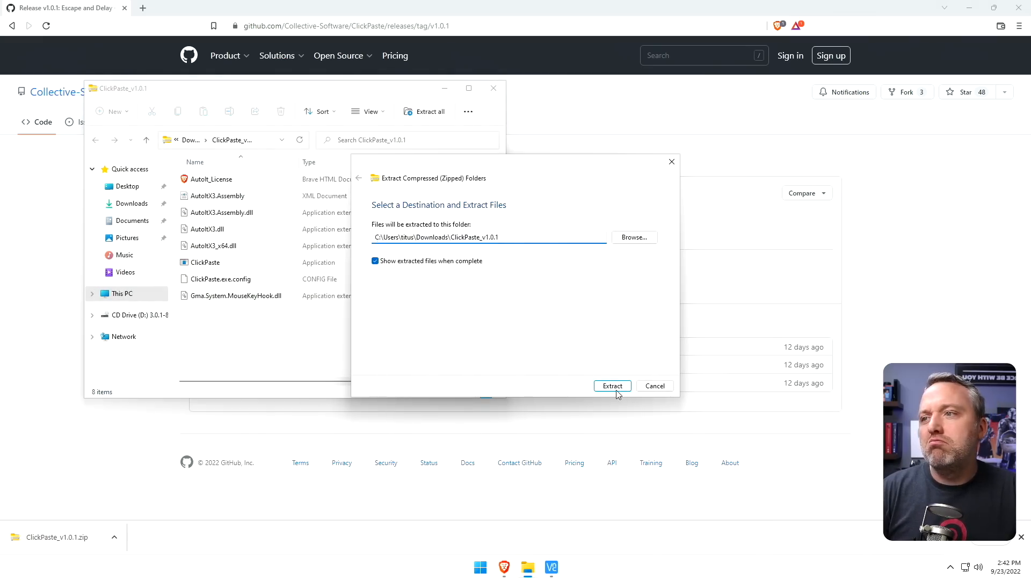
pyautogui.click(611, 385)
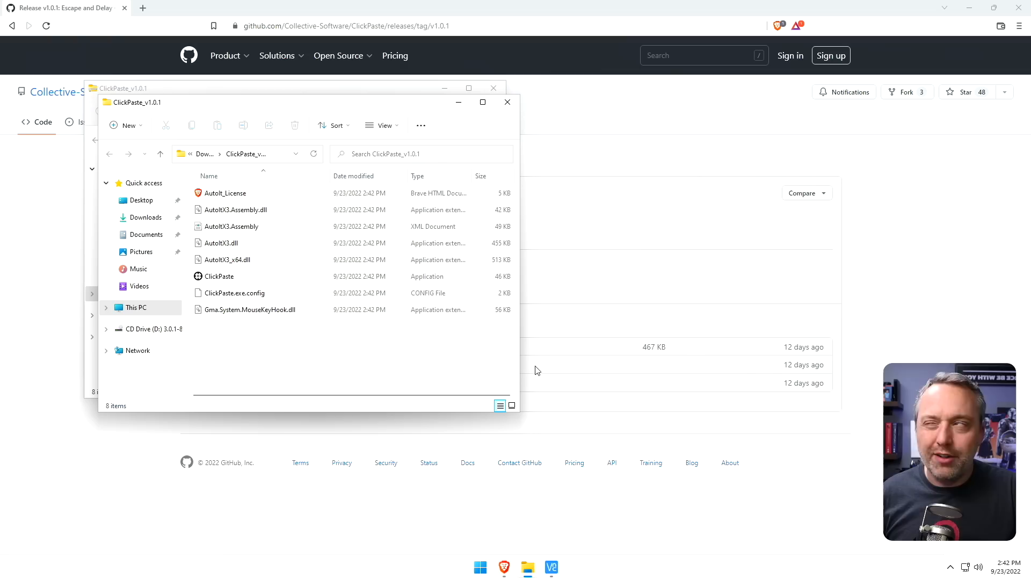
pyautogui.moveTo(538, 321)
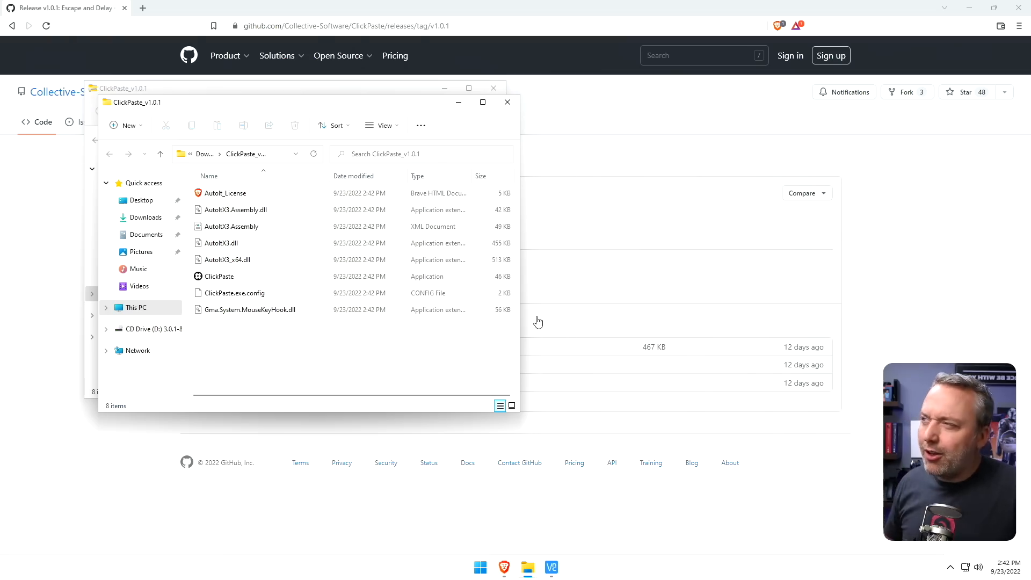
# Paste the extracted ClickPaste folder into Documents and select the ClickPaste application
pyautogui.click(219, 276)
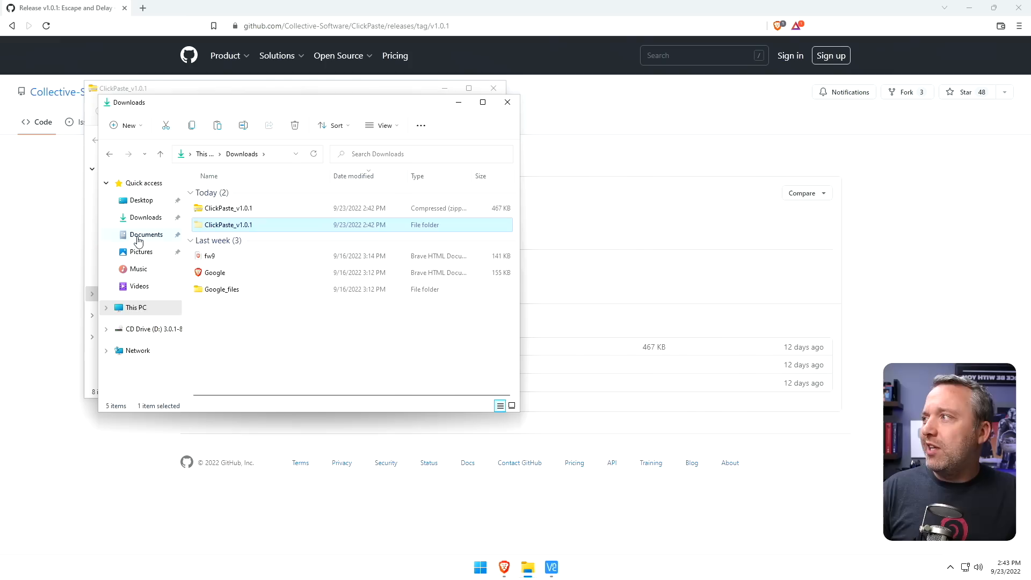
pyautogui.rightClick(276, 312)
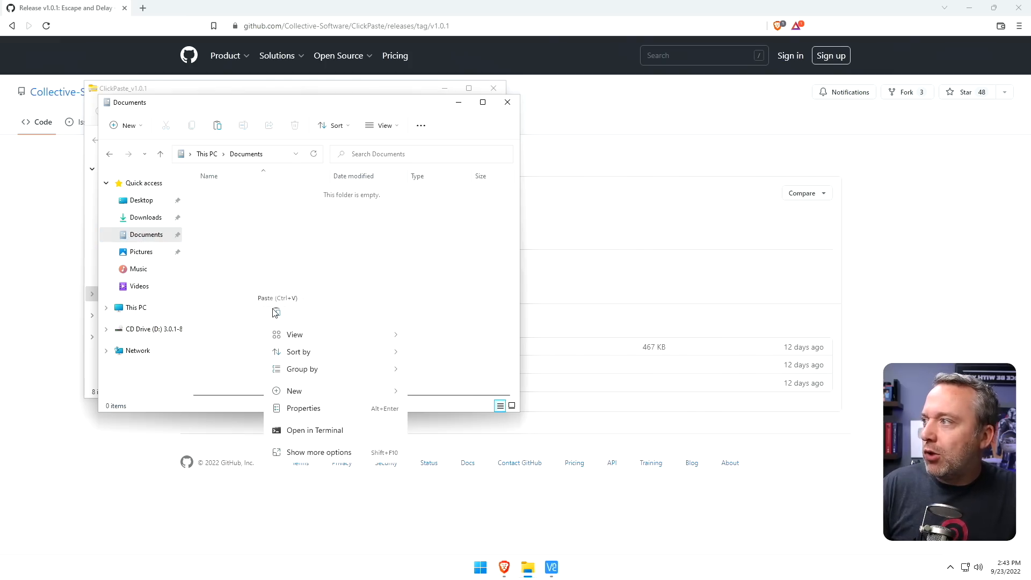
pyautogui.click(297, 313)
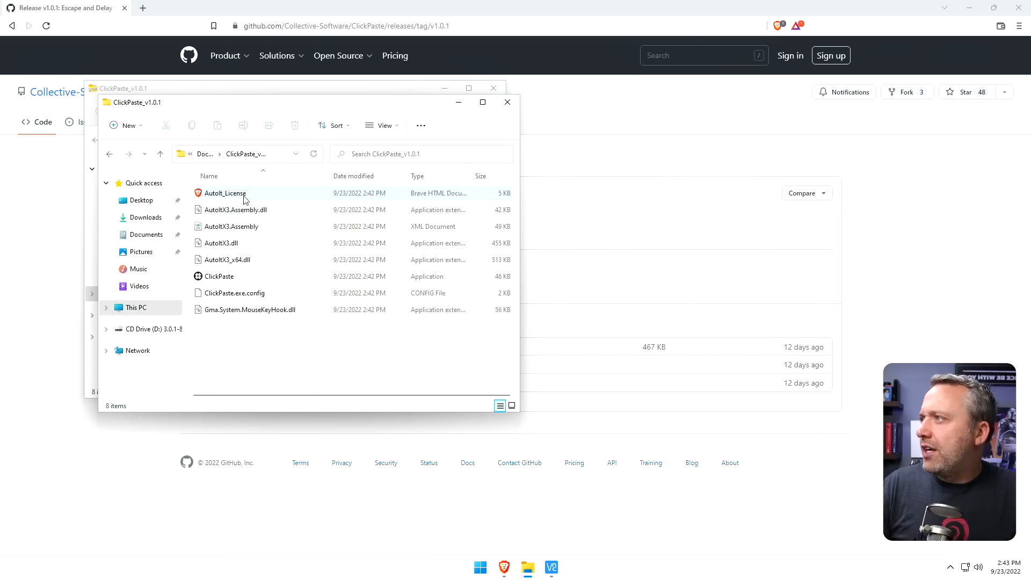
pyautogui.click(220, 276)
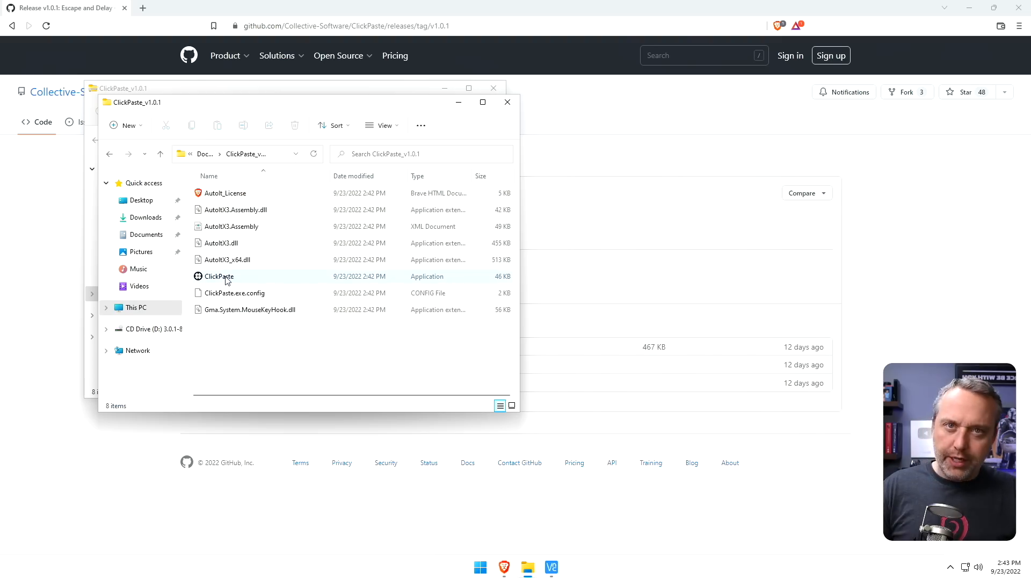
pyautogui.moveTo(218, 276)
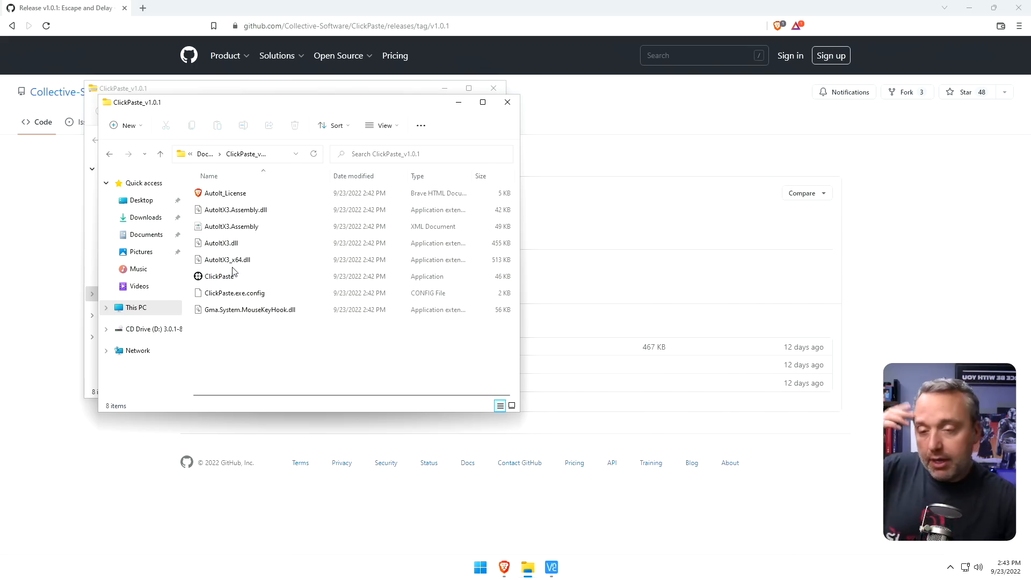
# Send a ClickPaste shortcut to the Desktop and show the Desktop folder containing it
pyautogui.rightClick(221, 276)
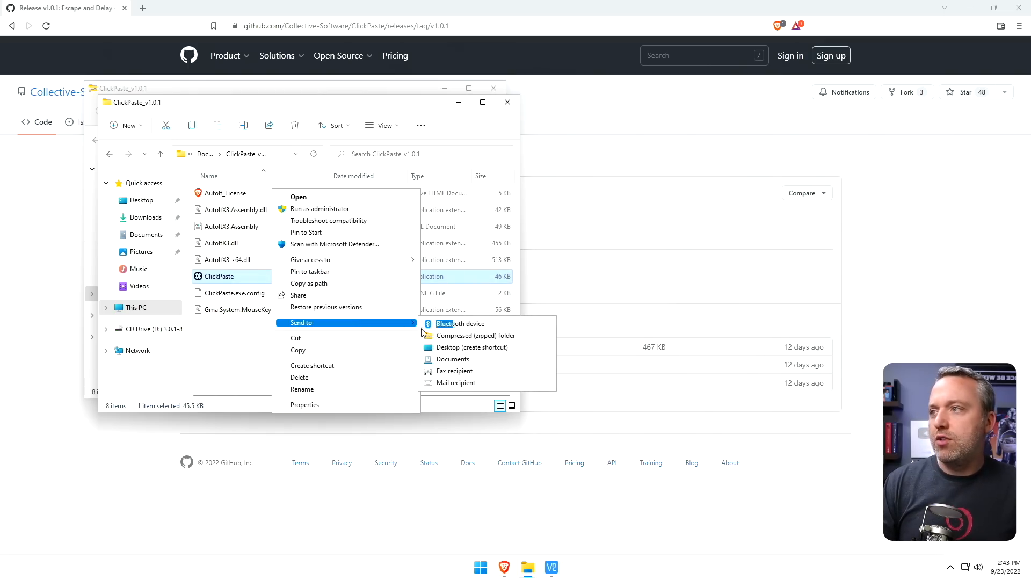
pyautogui.click(315, 368)
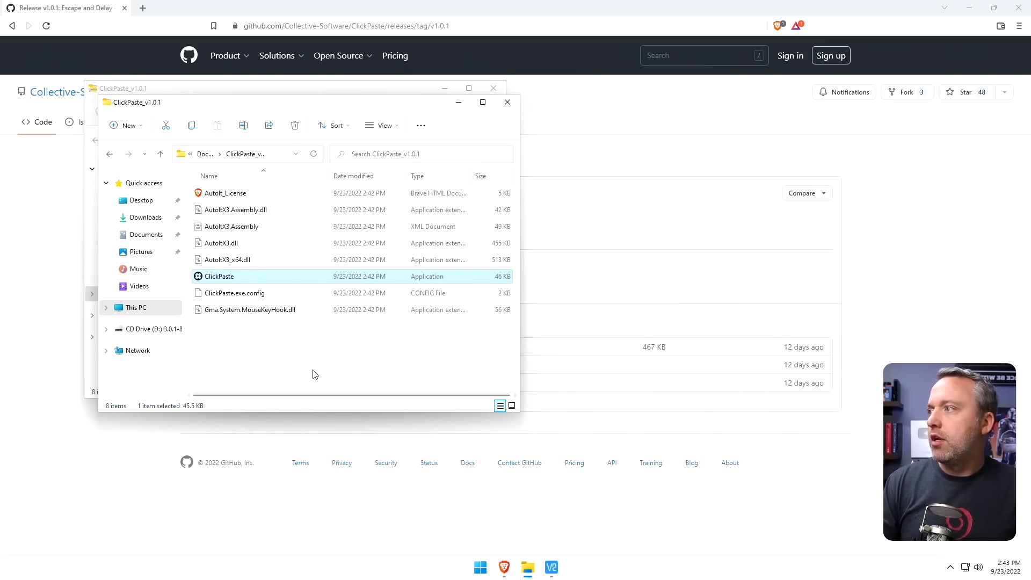
pyautogui.click(141, 199)
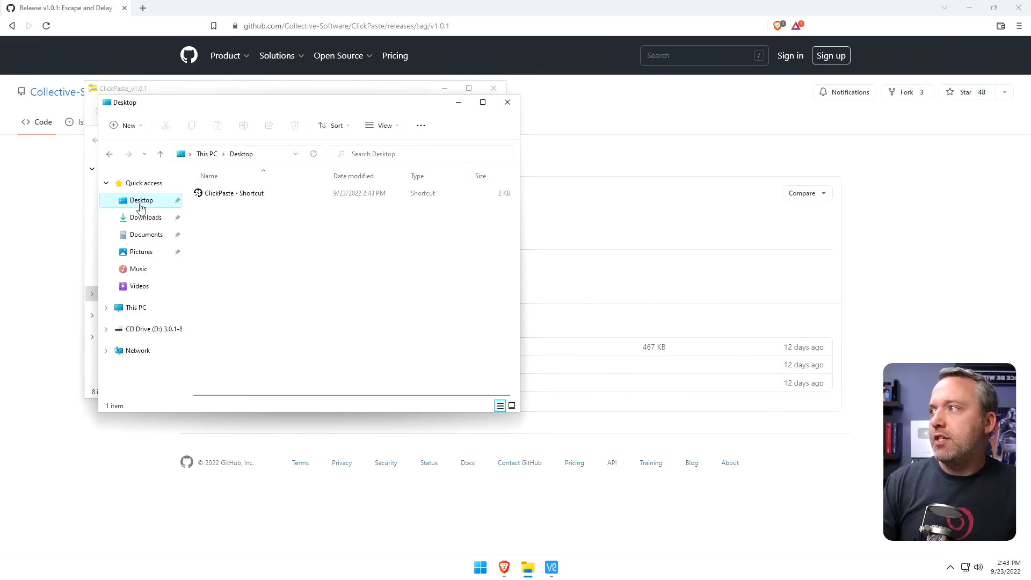
# Move the ClickPaste shortcut into the shell:startup folder and close the Startup window
pyautogui.click(235, 193)
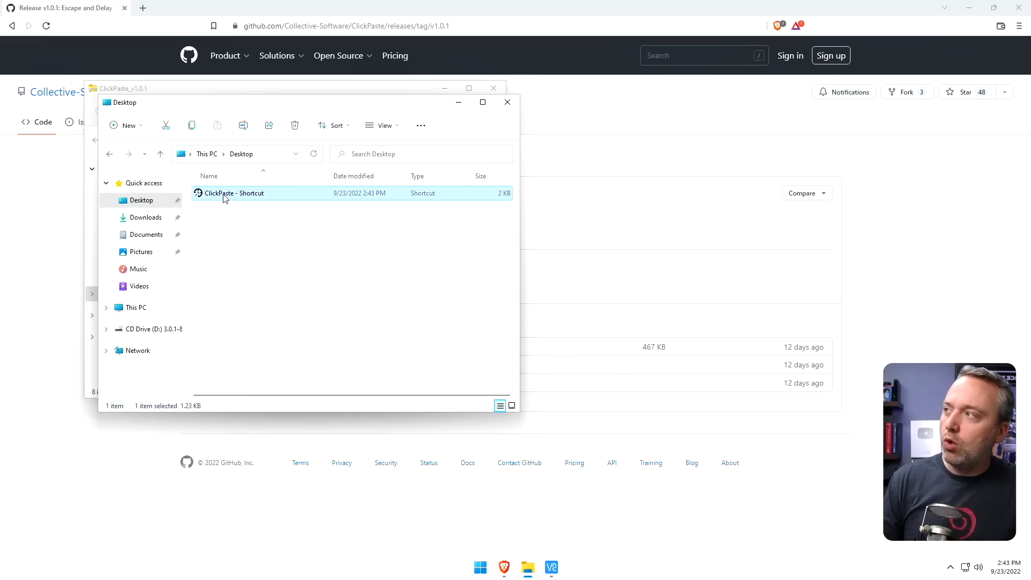
pyautogui.moveTo(227, 193)
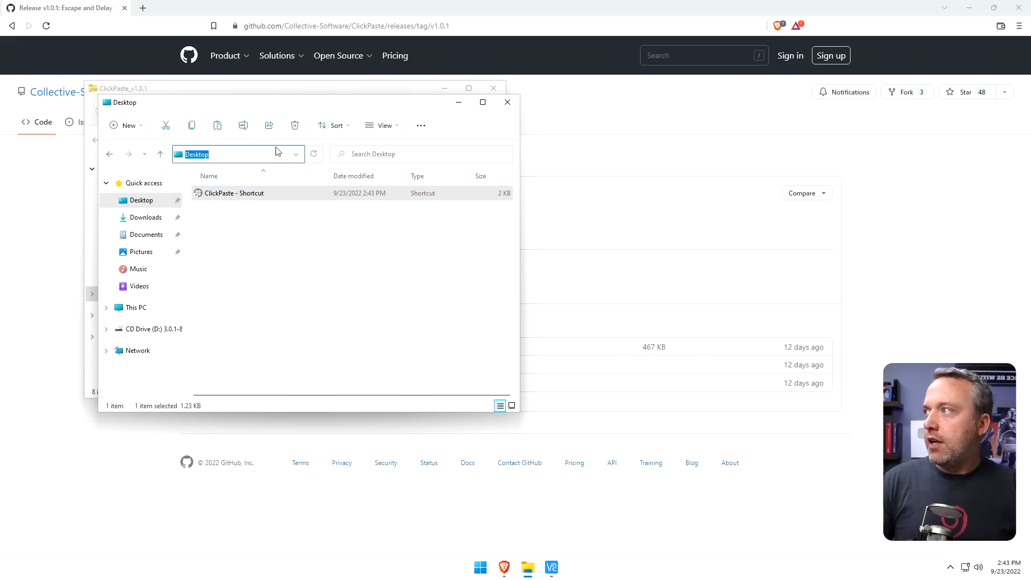
pyautogui.write('shell')
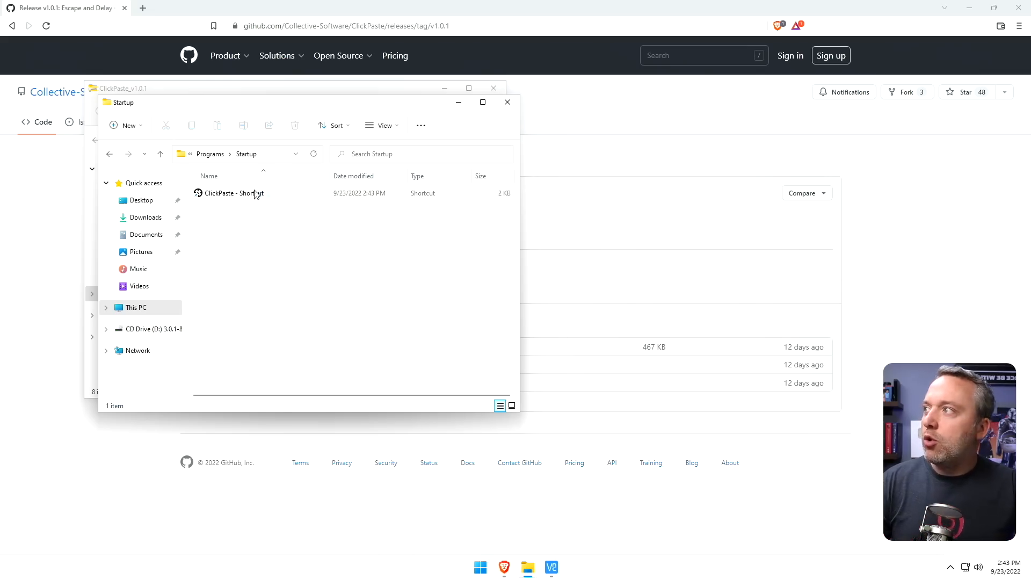
pyautogui.write('shell')
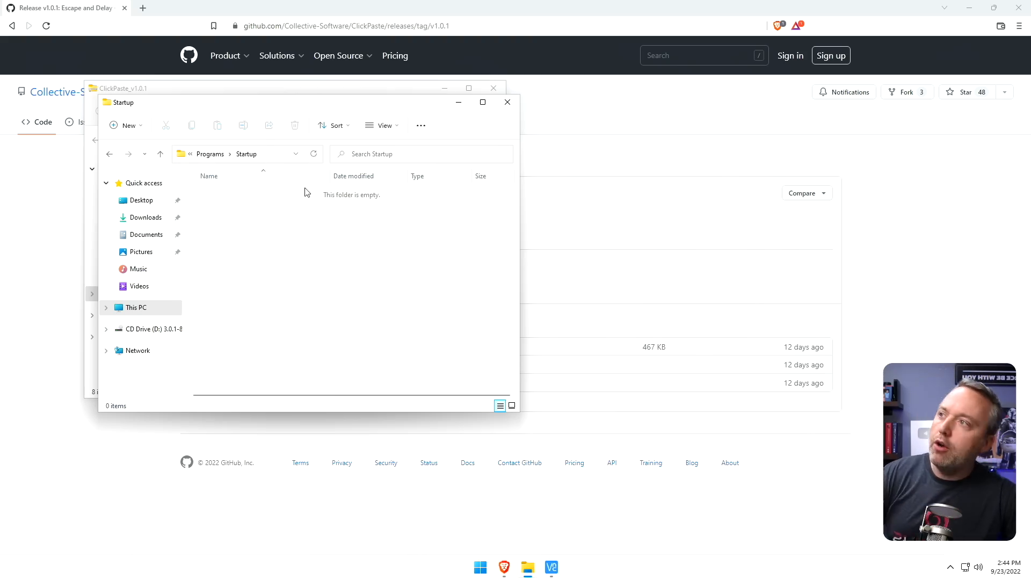
pyautogui.click(506, 102)
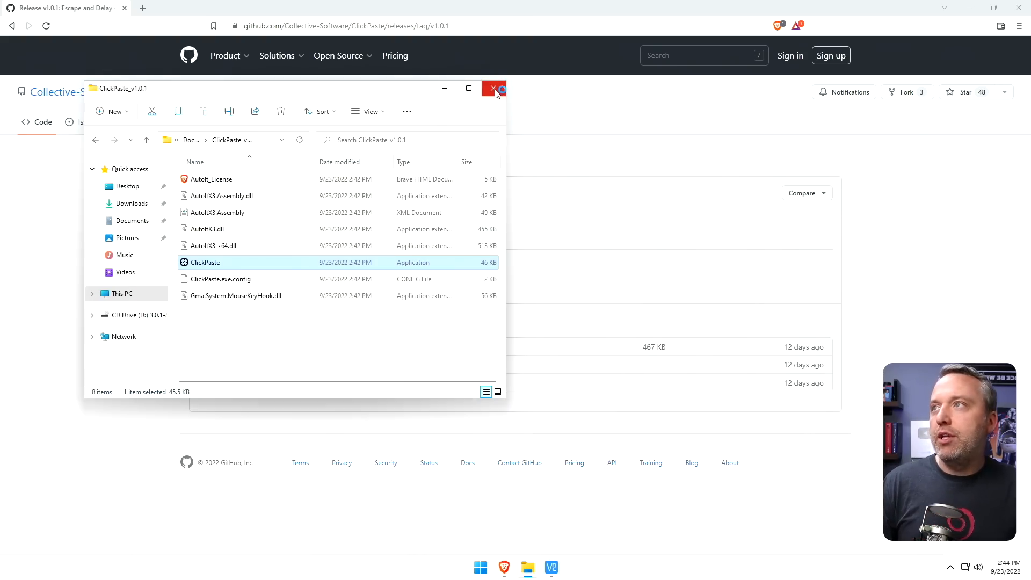
# Turn ClickPaste On under Taskbar corner overflow so its tray icon always shows, then close Settings
pyautogui.click(494, 88)
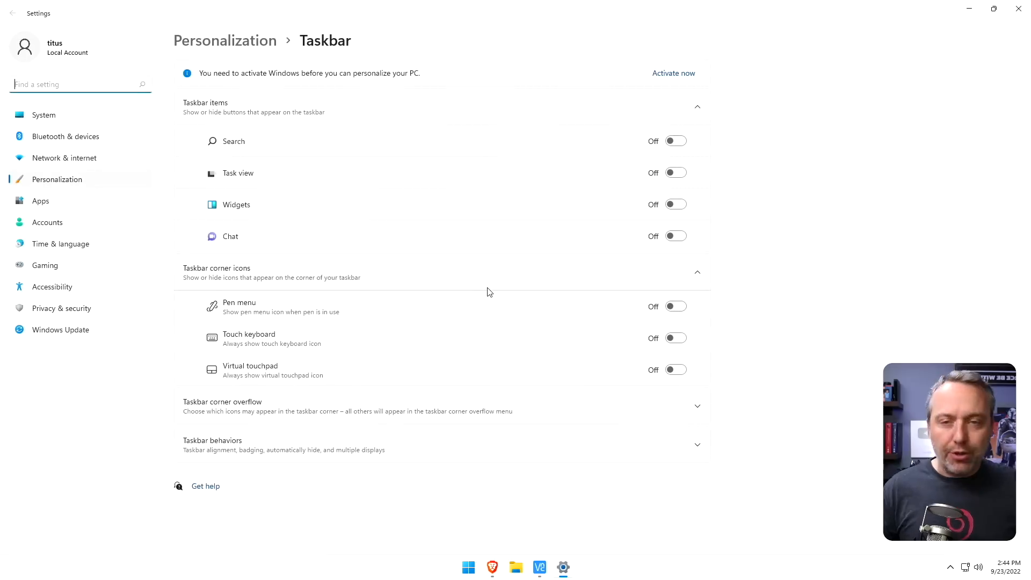
pyautogui.moveTo(283, 325)
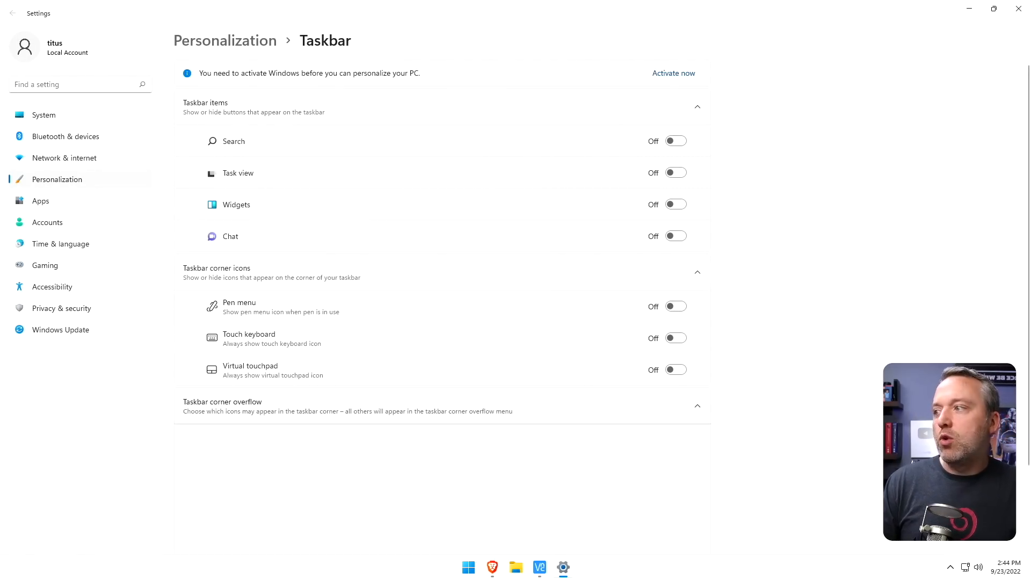
pyautogui.scroll(-3)
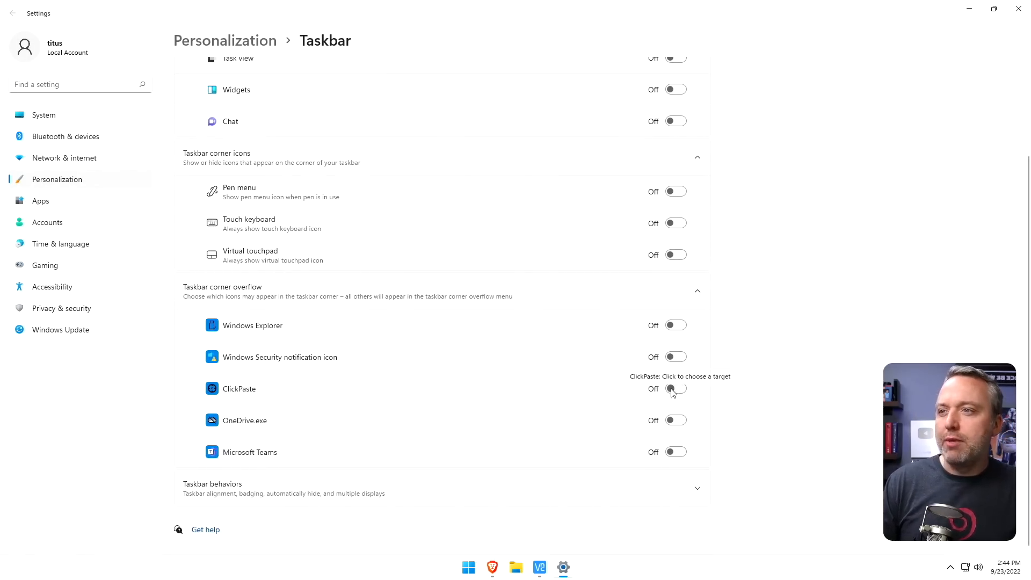
pyautogui.click(675, 387)
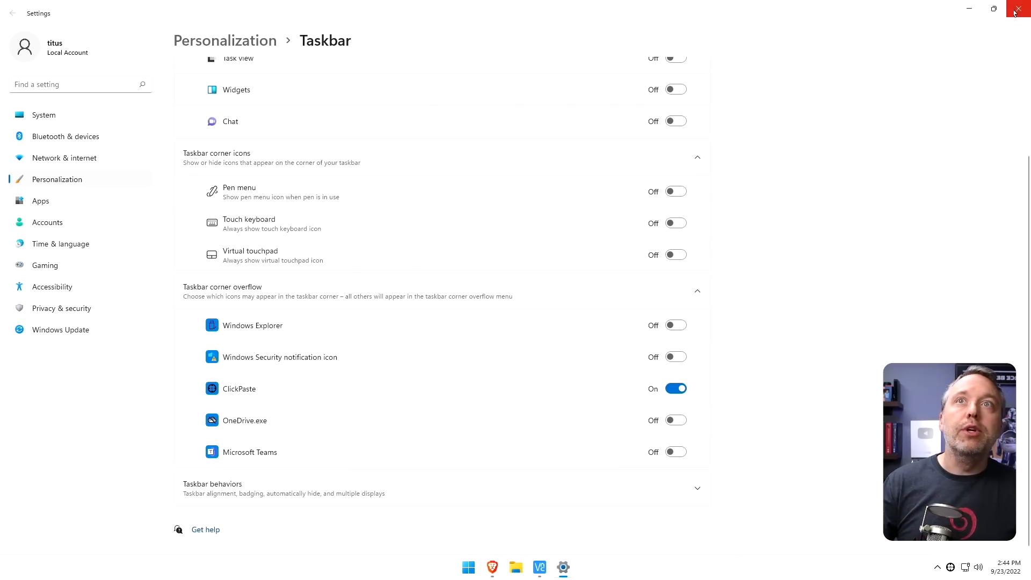
pyautogui.click(1018, 11)
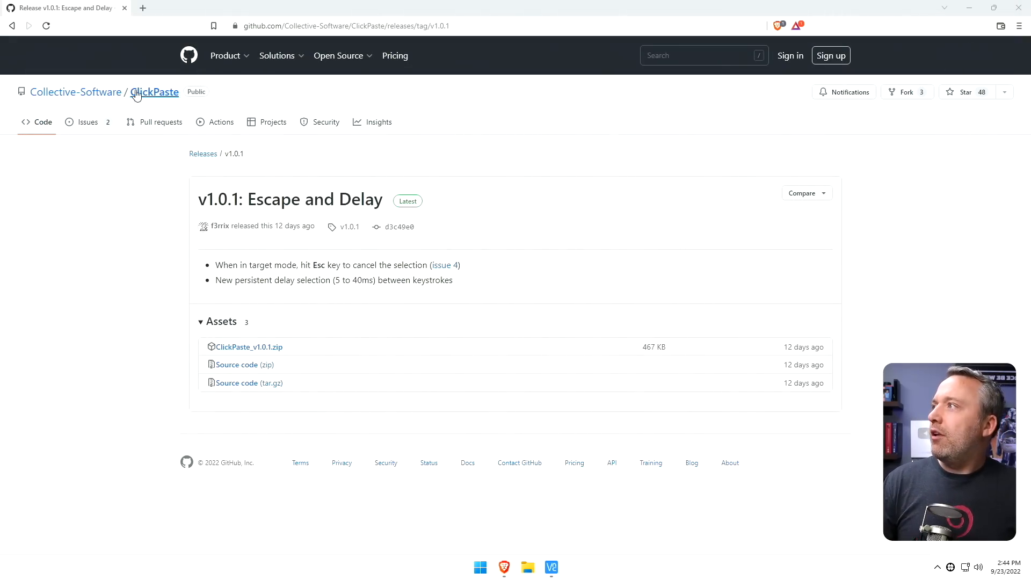
# Return to the ClickPaste repo main page and bring up Copy on its highlighted URL
pyautogui.click(155, 91)
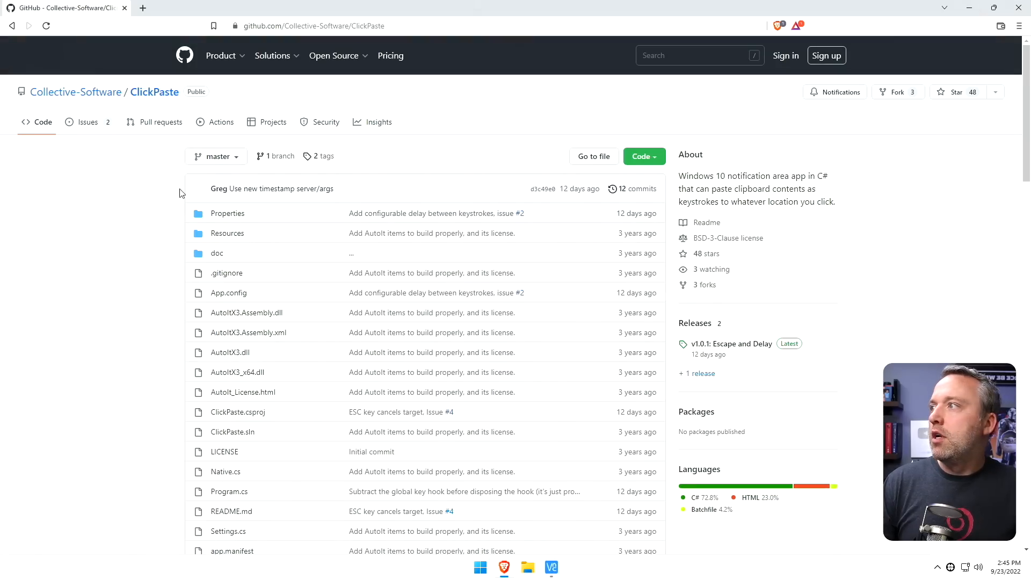
pyautogui.rightClick(312, 26)
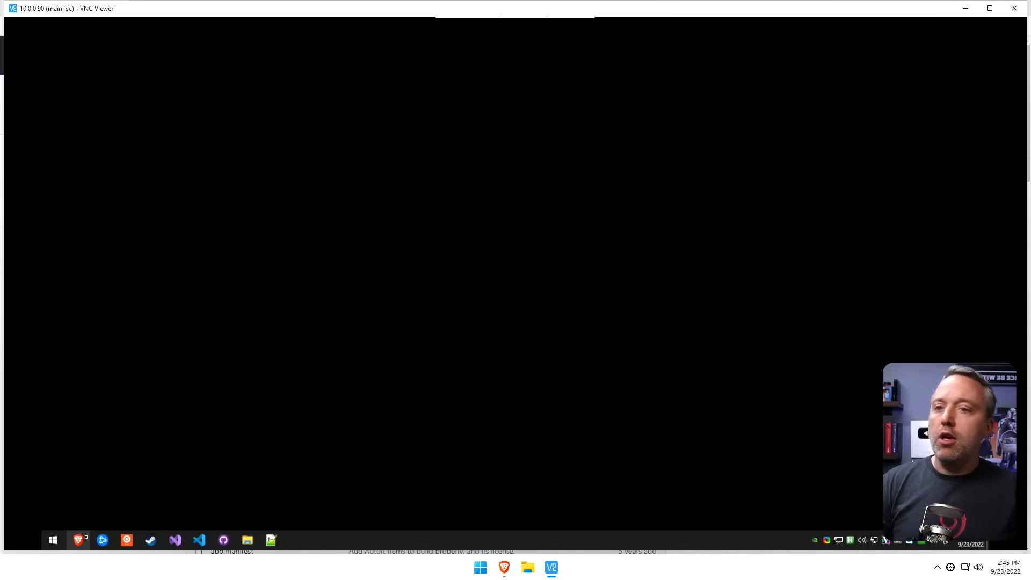
pyautogui.click(79, 540)
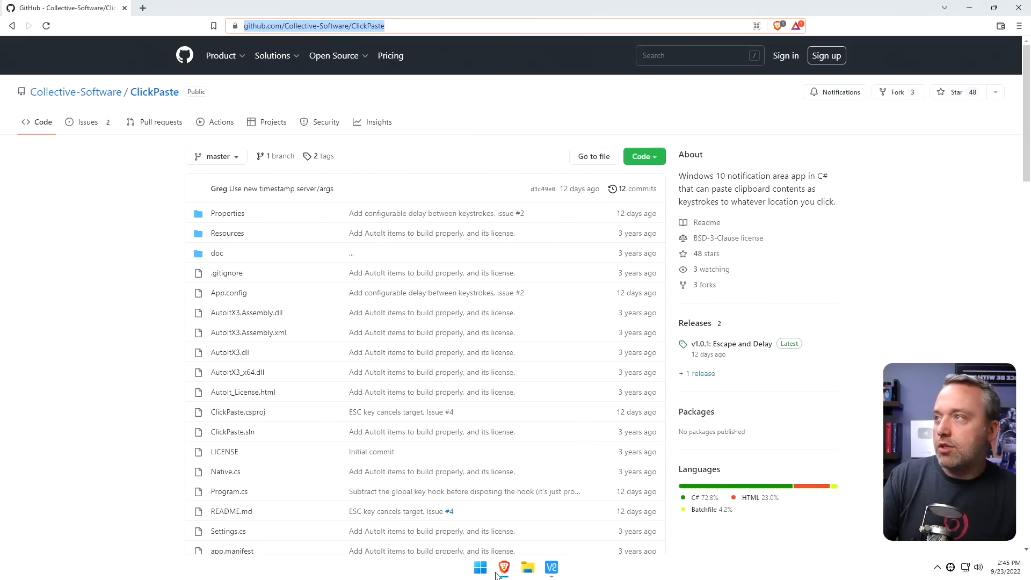
pyautogui.rightClick(314, 26)
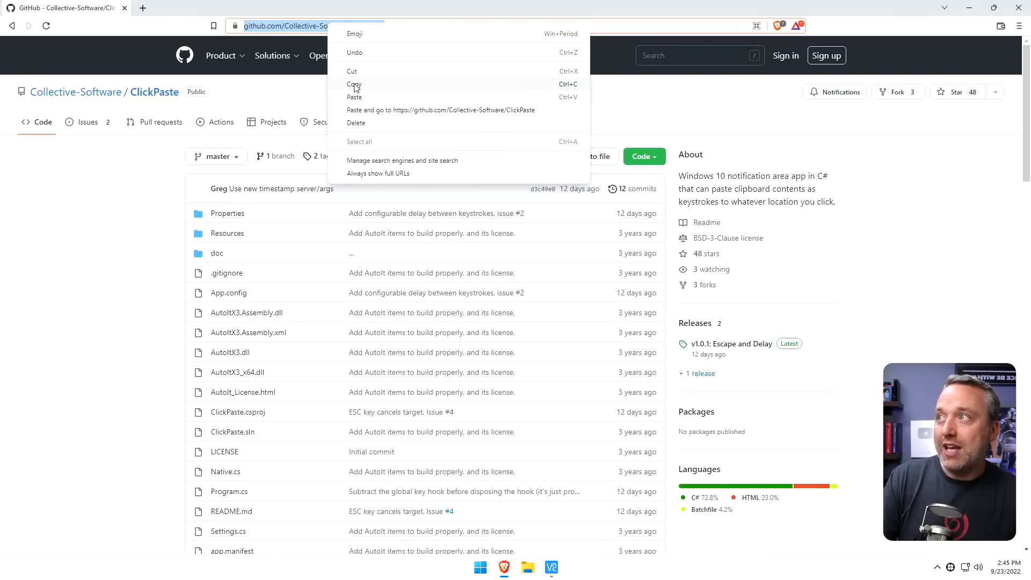